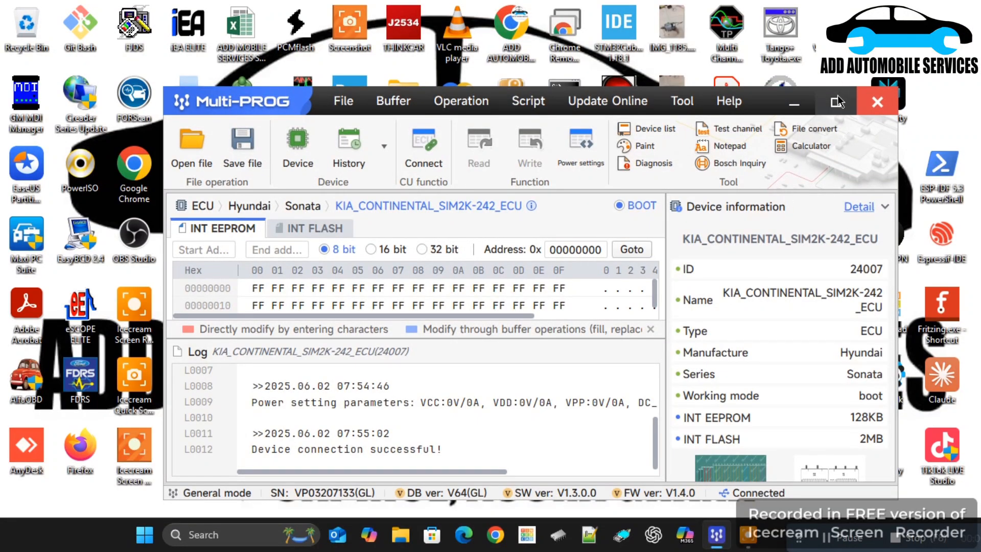
# Maximize the Multi-PROG window to fill the screen.
pyautogui.click(837, 101)
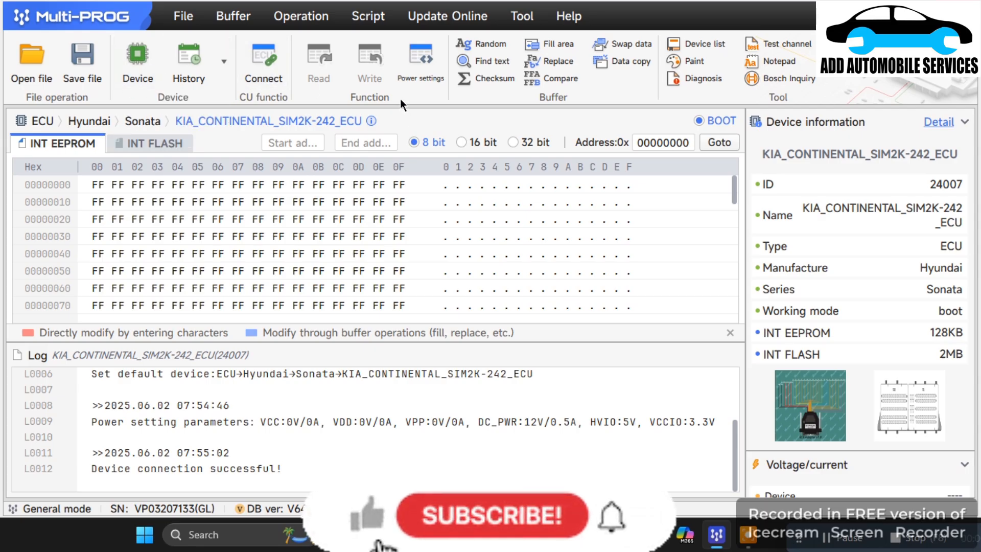
pyautogui.moveTo(256, 144)
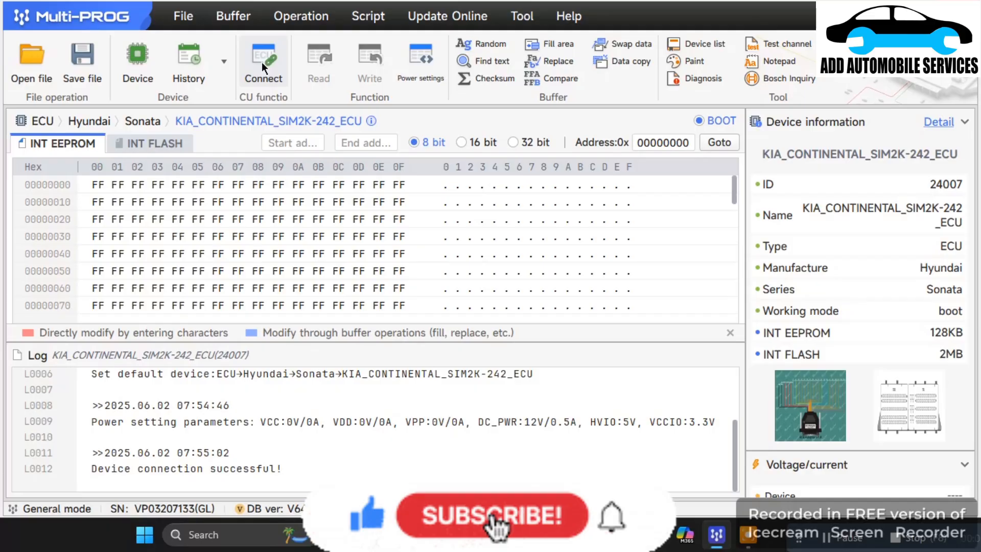
# Connect to the KIA SIM2K-242 ECU and wait for the success notice.
pyautogui.click(263, 63)
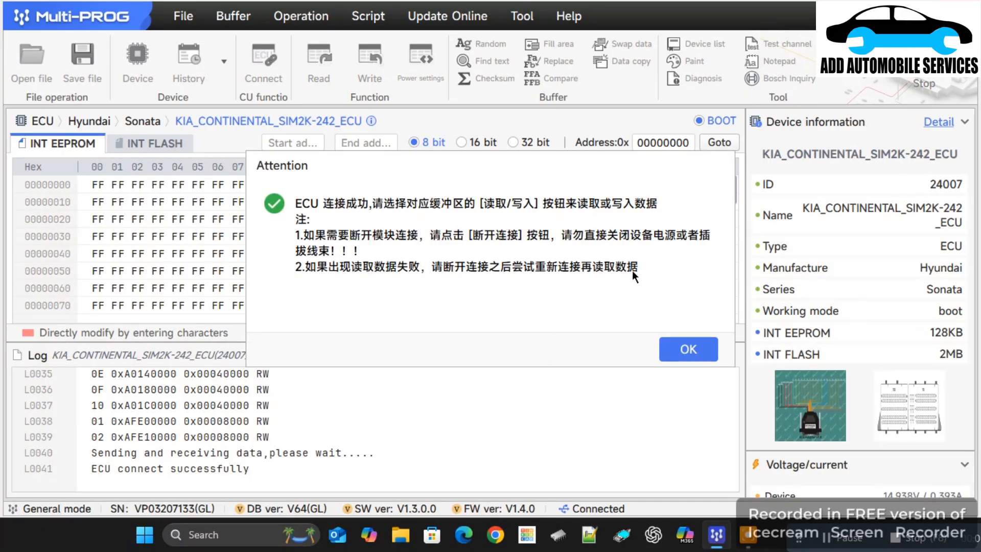
pyautogui.moveTo(688, 349)
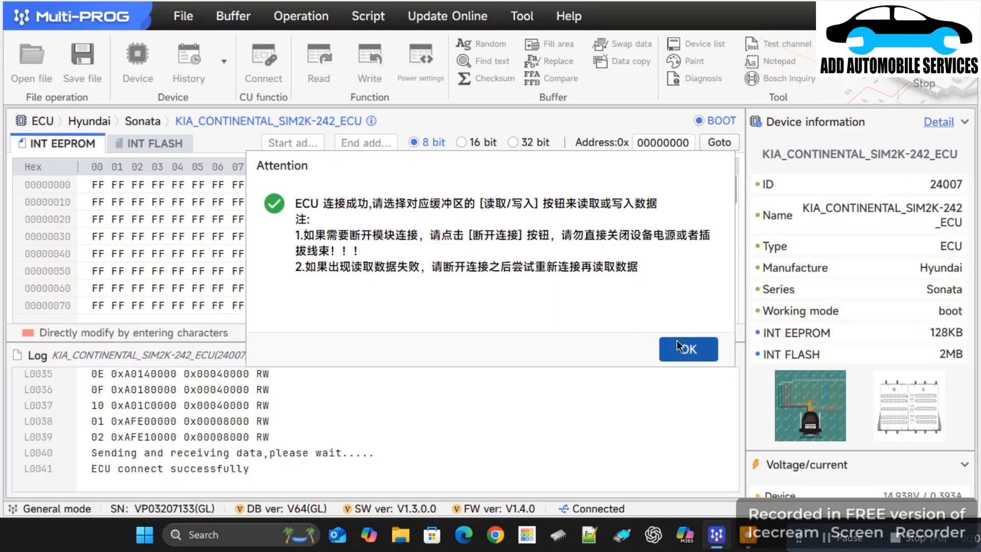
# Dismiss the Attention notice and collapse the Device information panel.
pyautogui.click(688, 348)
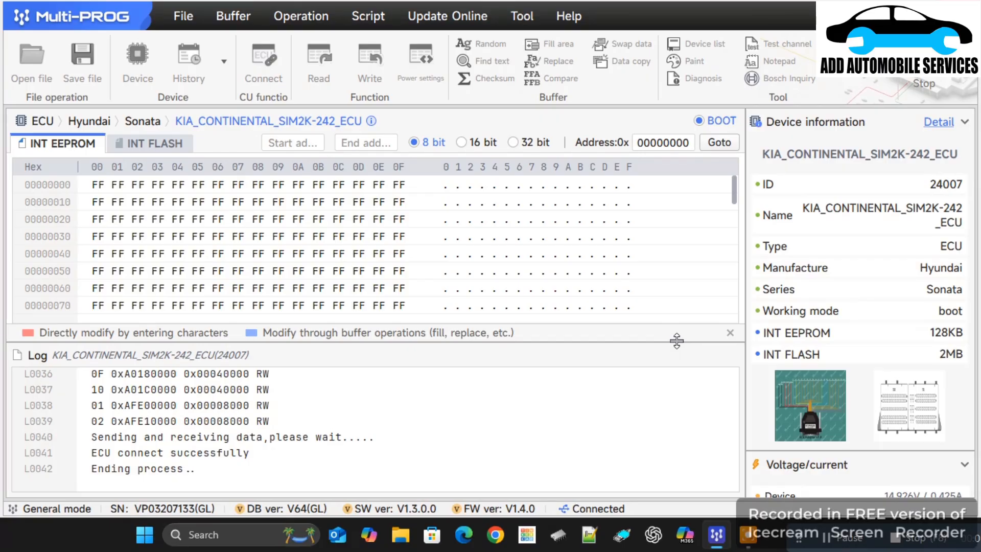
pyautogui.moveTo(925, 152)
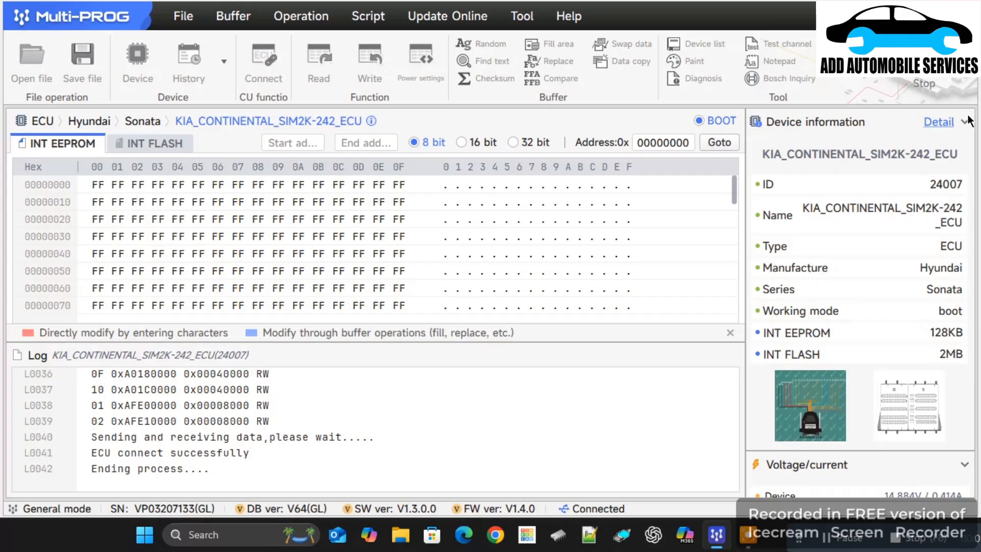
pyautogui.click(262, 62)
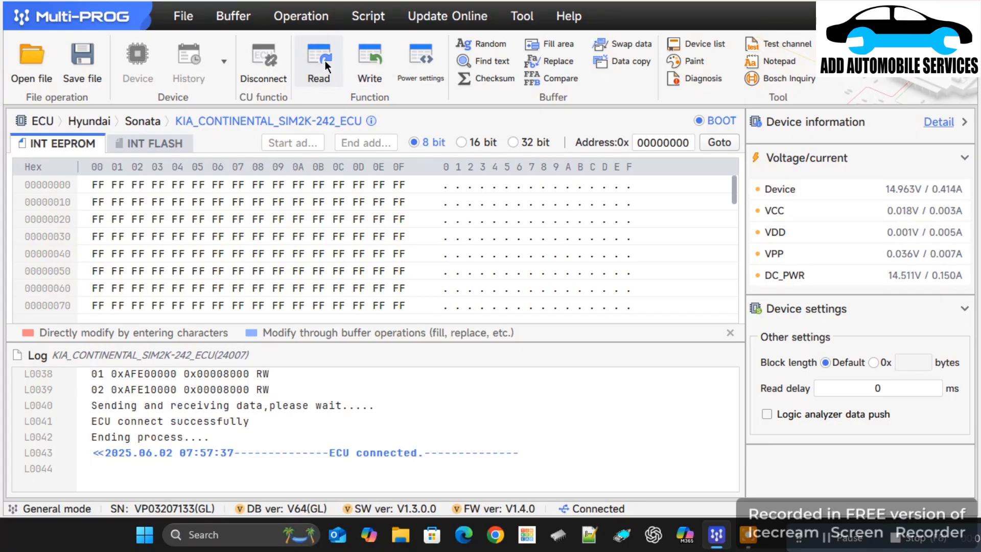
# Read the INT EEPROM contents from the ECU into the buffer.
pyautogui.click(317, 62)
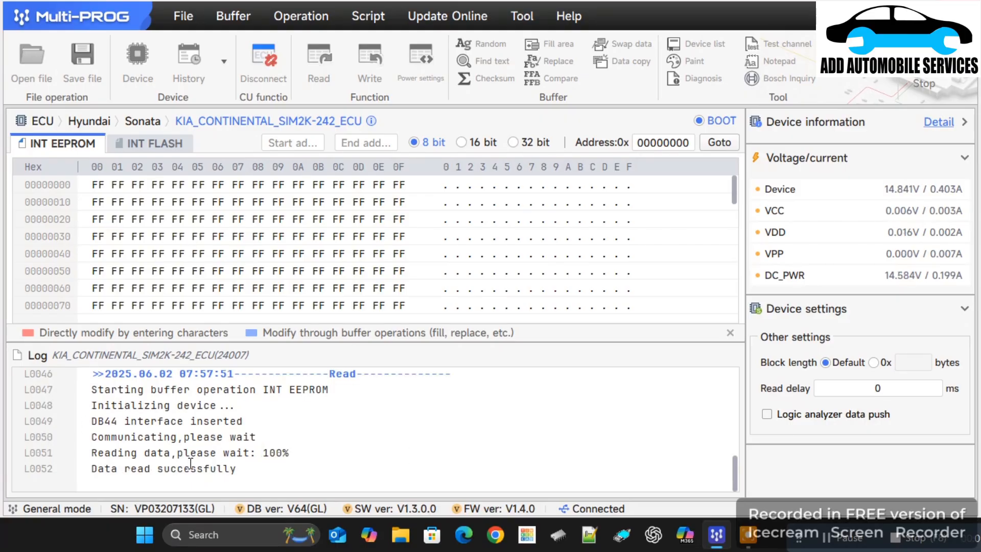
pyautogui.click(319, 62)
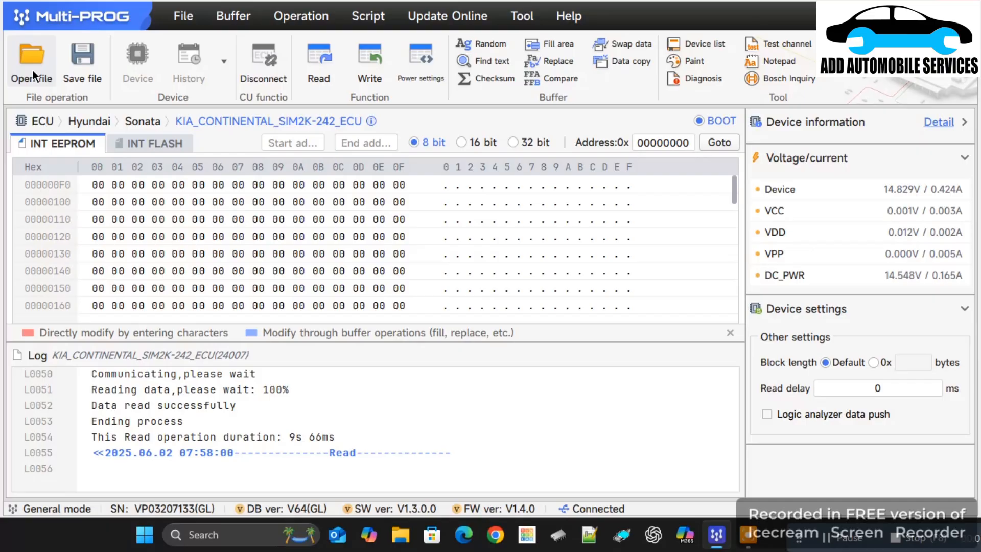
# Browse from Open file into the Multi-PROG File folder of saved dumps.
pyautogui.click(31, 60)
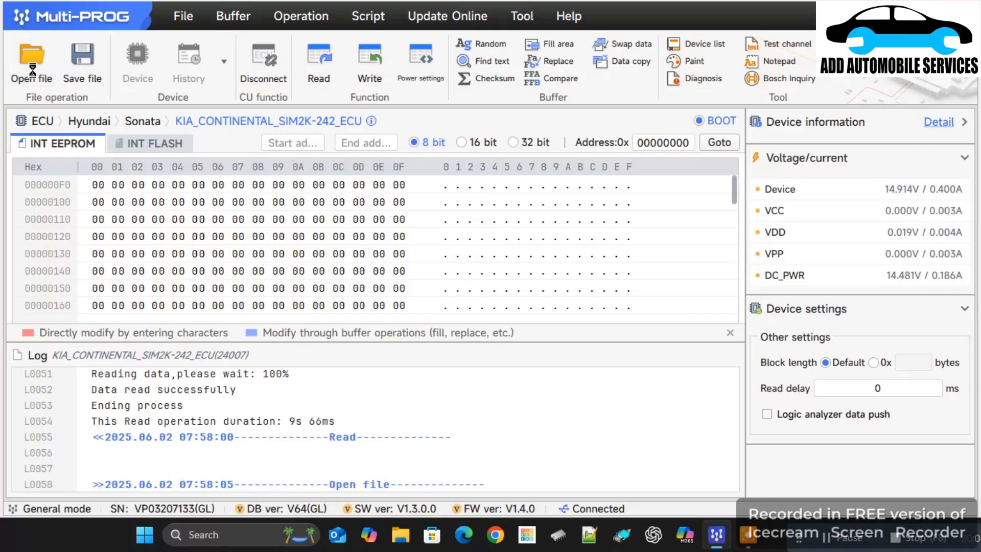
pyautogui.click(30, 59)
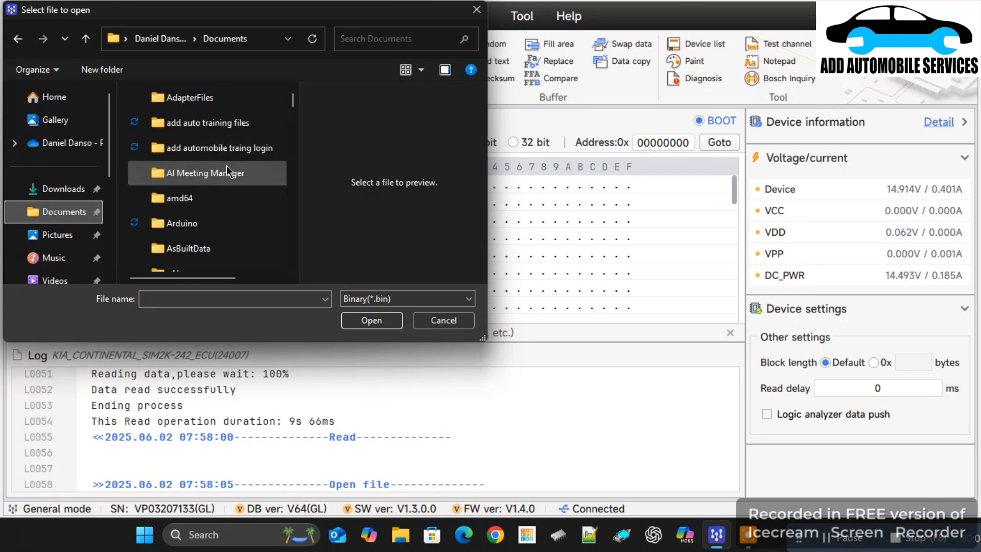
pyautogui.scroll(-3)
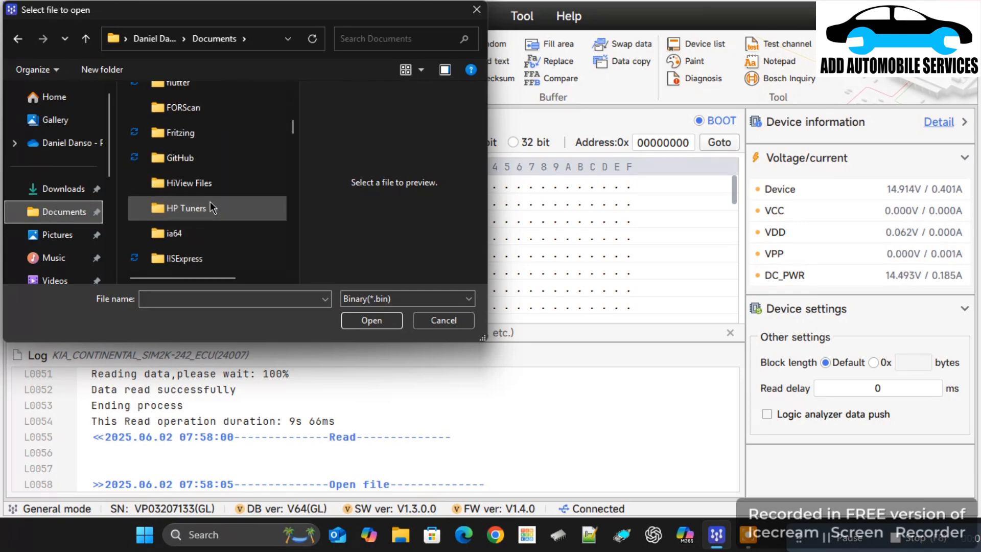
pyautogui.scroll(-3)
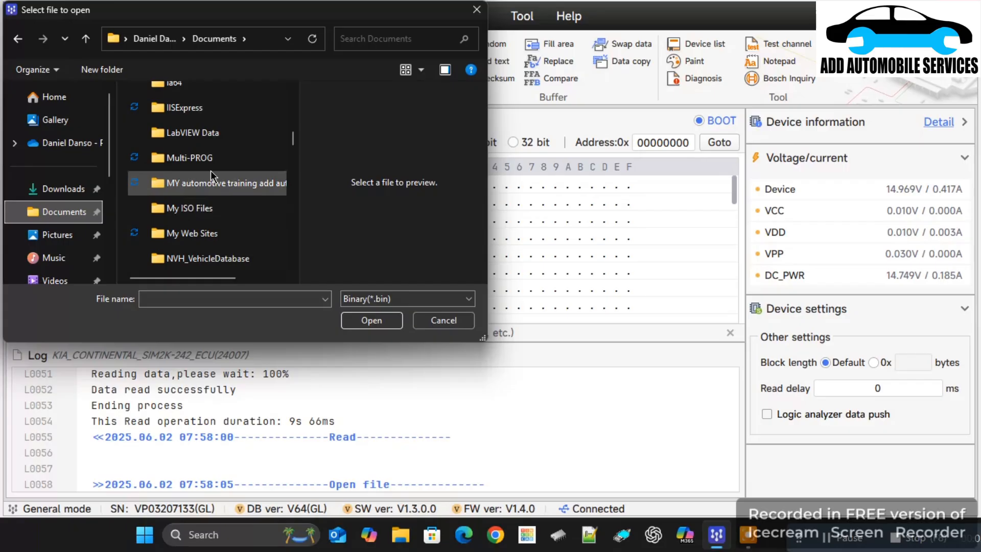
pyautogui.doubleClick(186, 158)
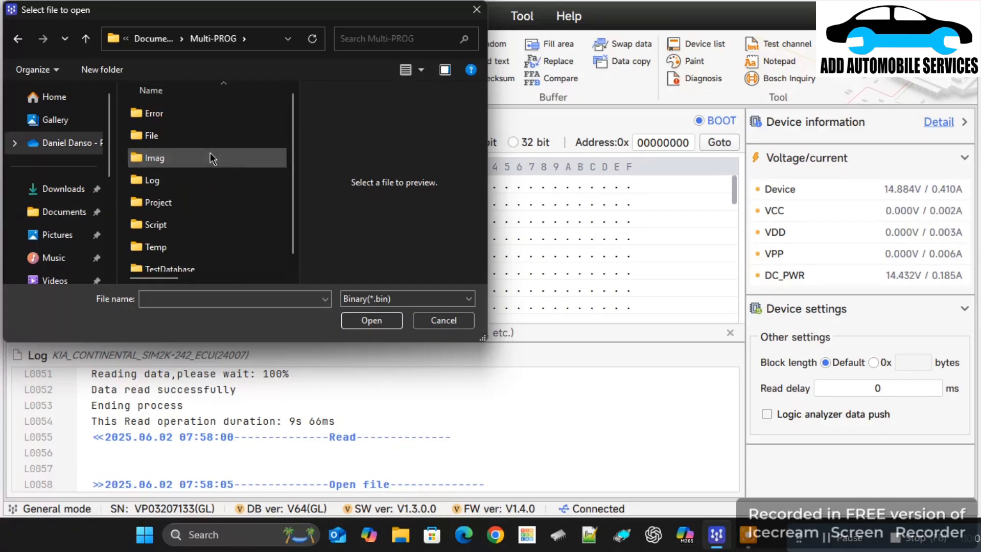
pyautogui.click(151, 135)
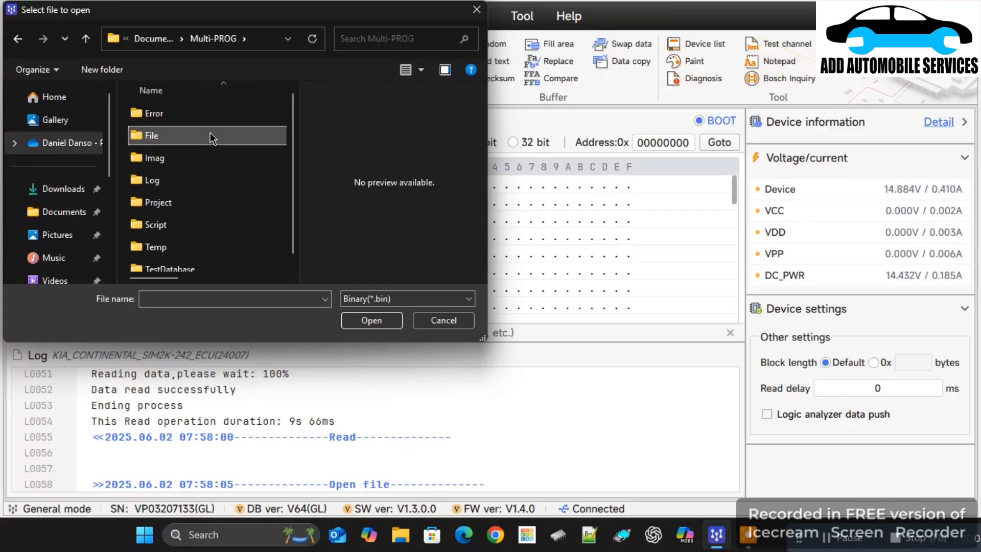
pyautogui.doubleClick(152, 136)
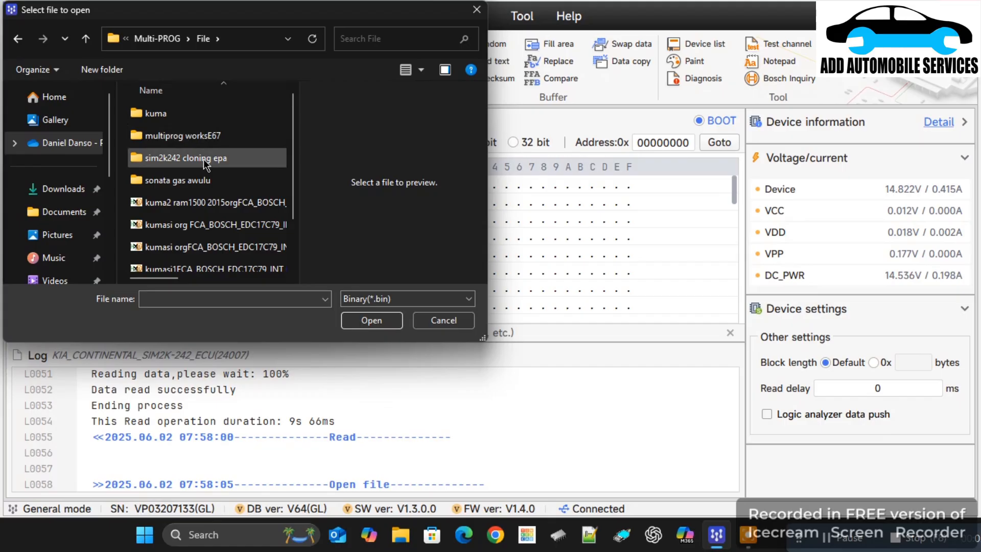
# Load the org sonata awulu gas INT EEPROM .bin from the sonata gas awulu folder.
pyautogui.click(179, 180)
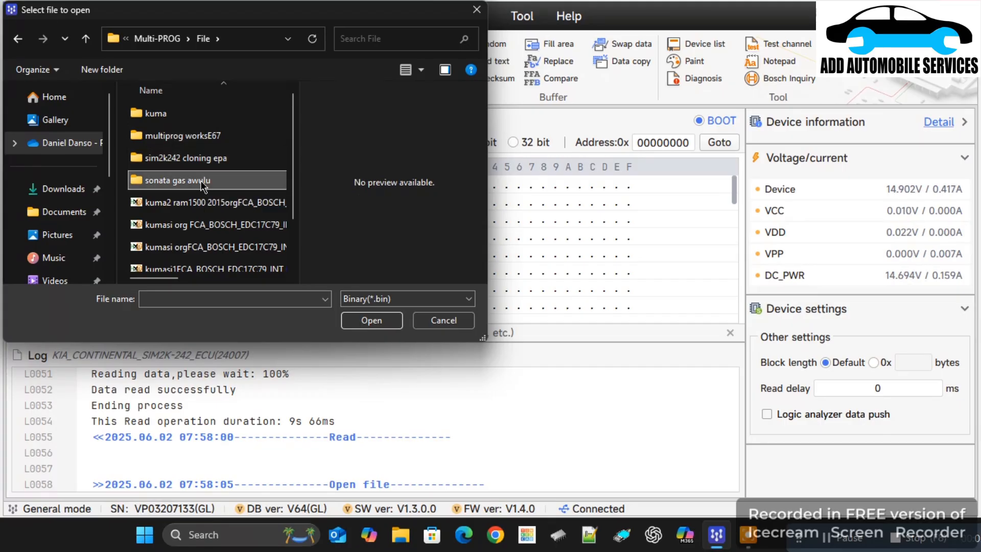
pyautogui.doubleClick(178, 180)
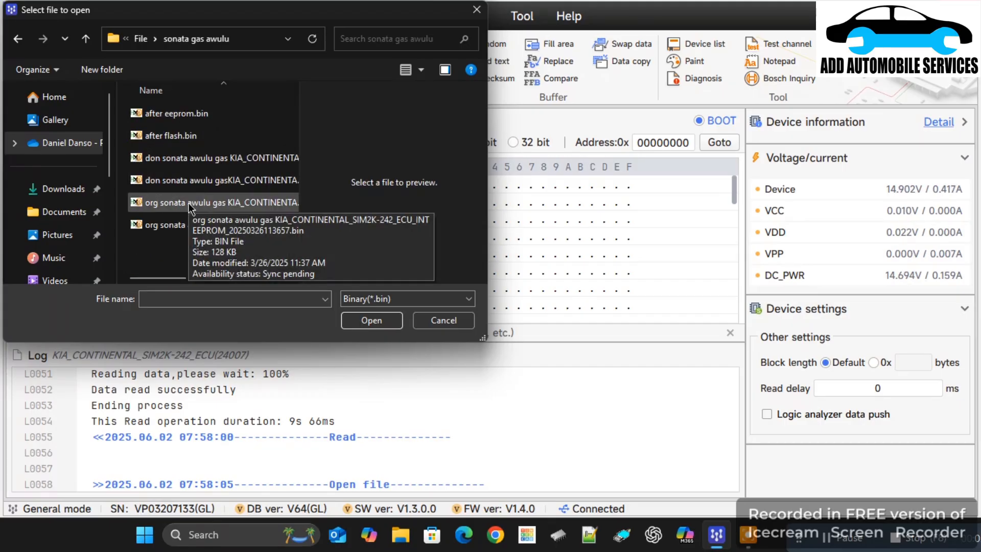
pyautogui.click(443, 320)
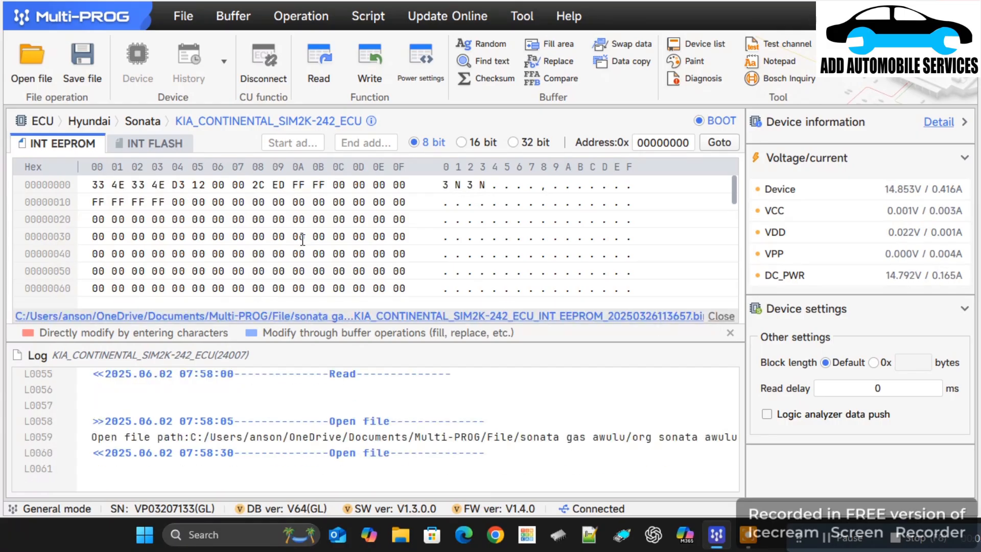
pyautogui.scroll(-3)
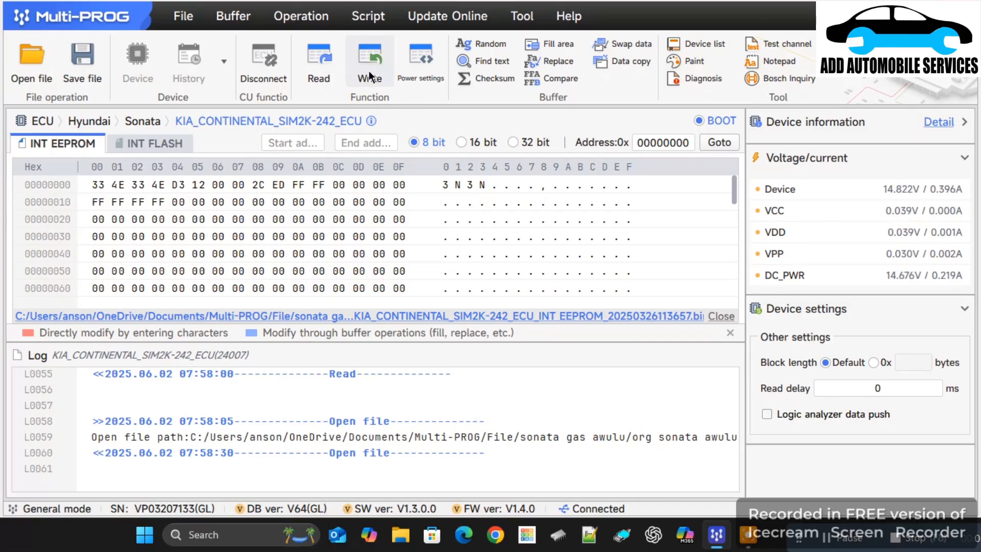
# Write the original EEPROM backup to the ECU until 'Writing data success'.
pyautogui.click(369, 60)
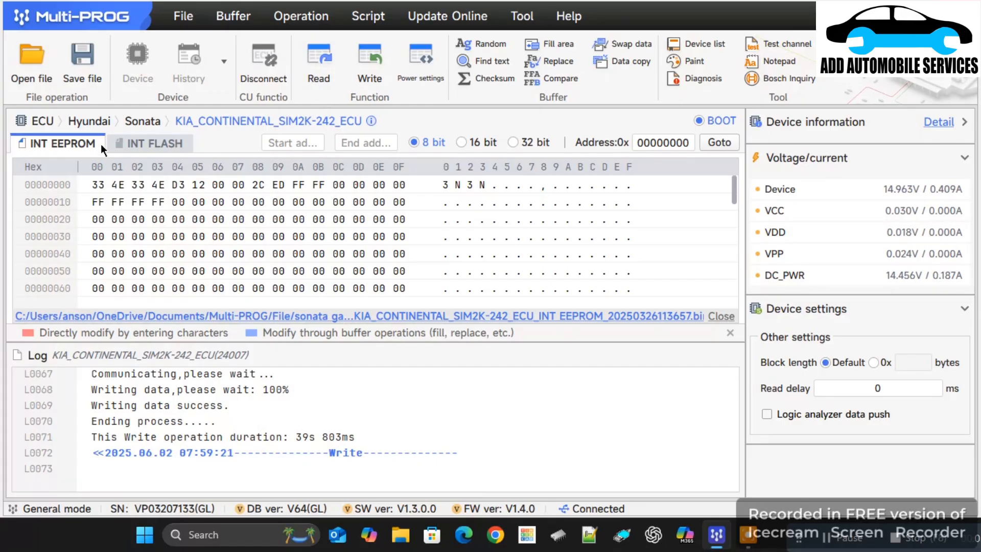
pyautogui.click(151, 143)
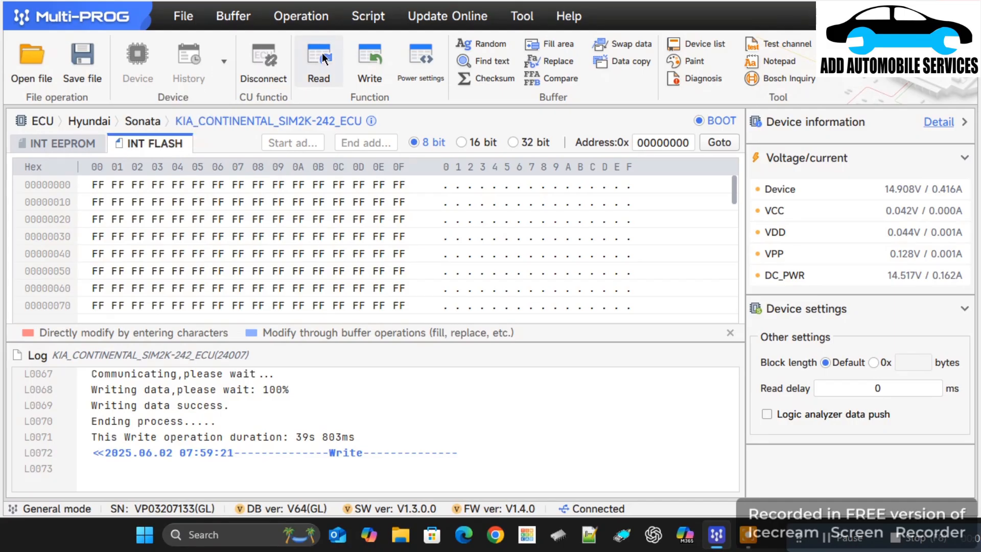
# Read the INT FLASH into the buffer, then disconnect the ECU with chip power off.
pyautogui.click(319, 61)
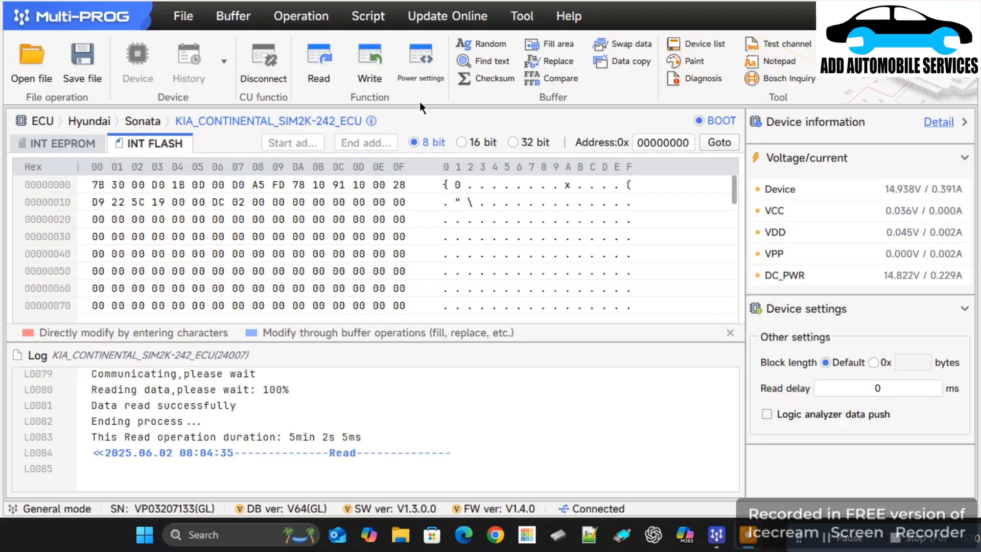
pyautogui.scroll(-3)
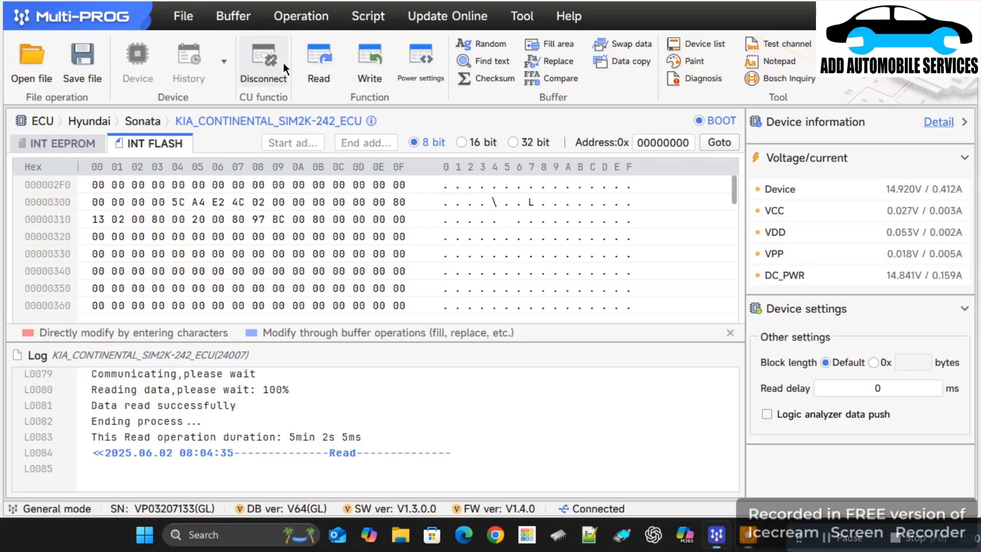
pyautogui.click(263, 60)
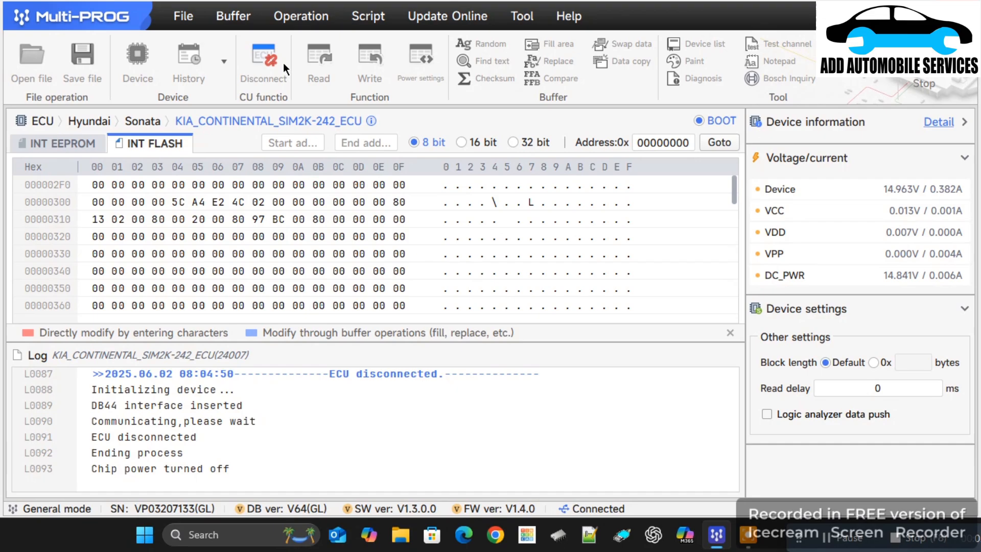
pyautogui.click(263, 62)
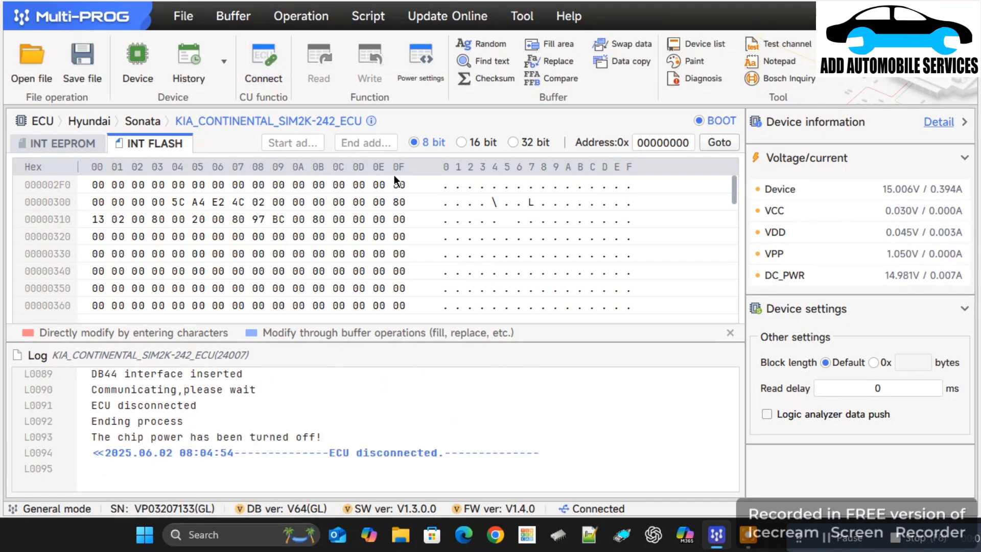
# Select Jeep Cherokee FCA_CONTINENTAL_GPEC3 as the target device and confirm.
pyautogui.click(136, 59)
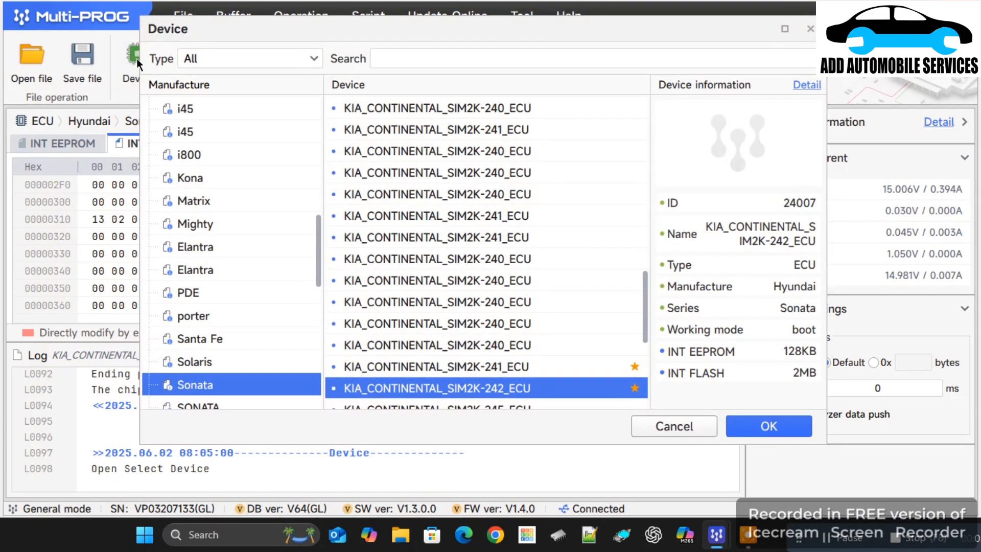
pyautogui.moveTo(191, 178)
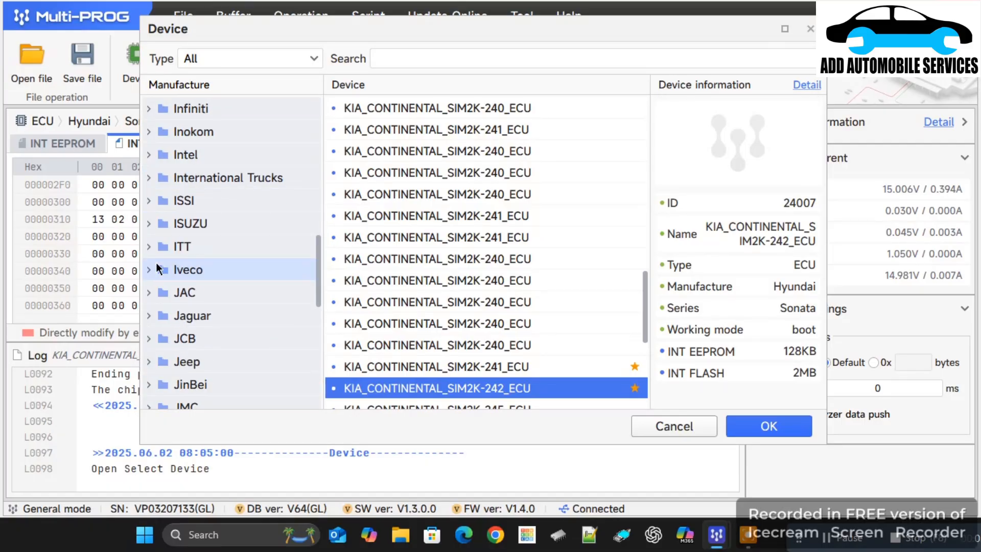
pyautogui.click(186, 361)
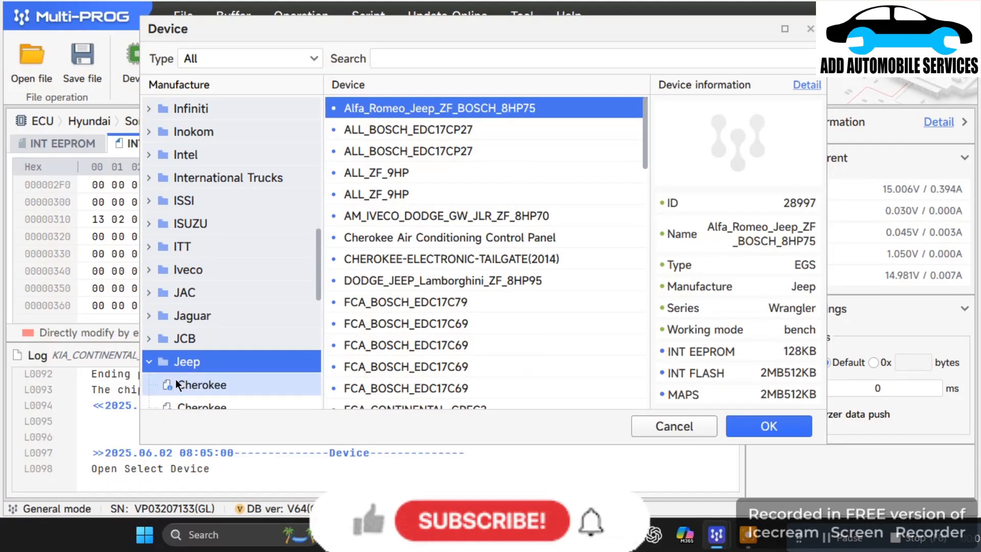
pyautogui.click(201, 384)
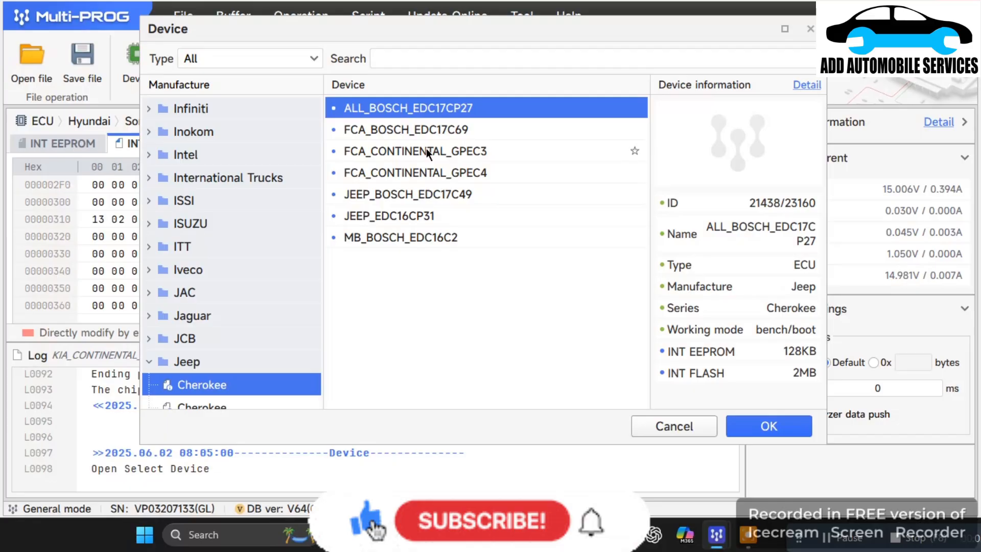
pyautogui.click(415, 151)
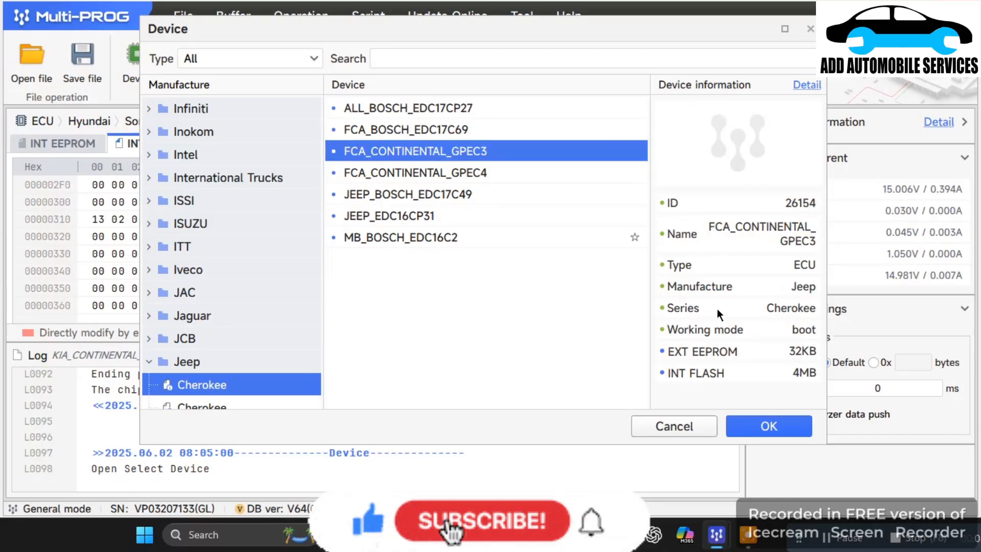
pyautogui.click(768, 426)
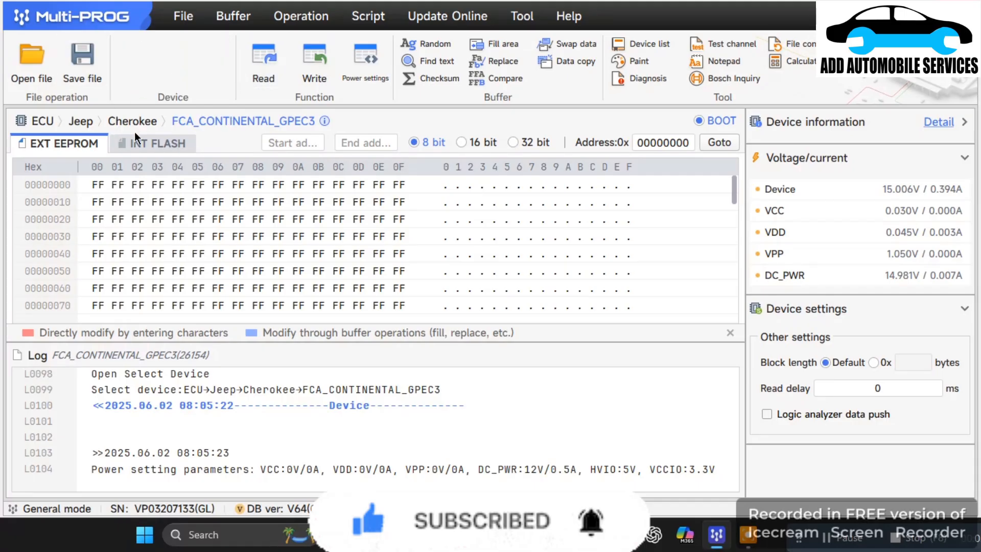
pyautogui.moveTo(351, 133)
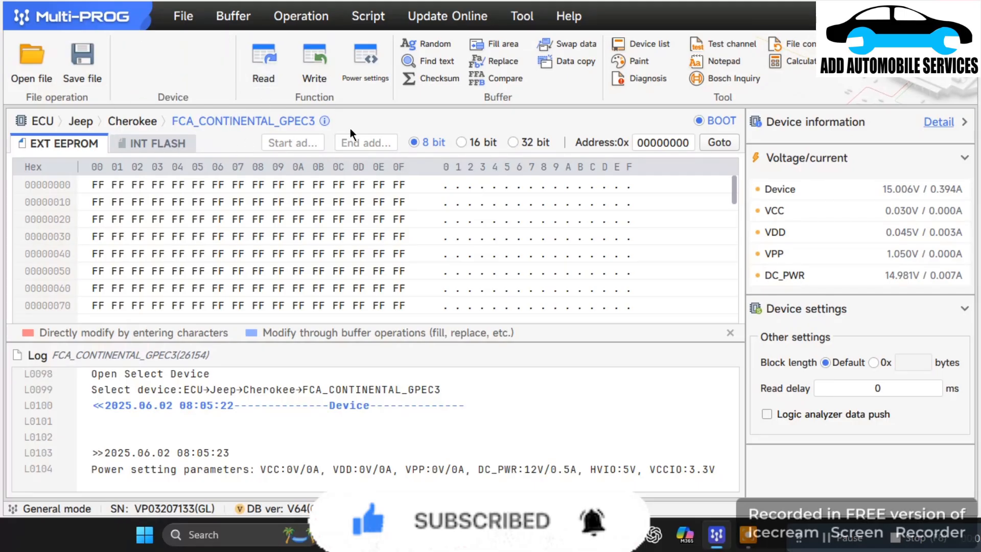